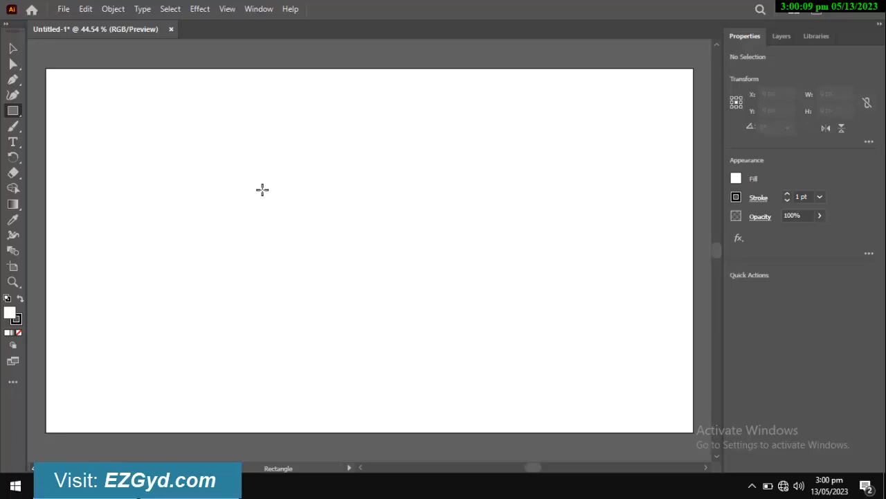
- Draw a central rectangle with a 12 pt black stroke, then deselect it
drag(240, 182, 462, 289)
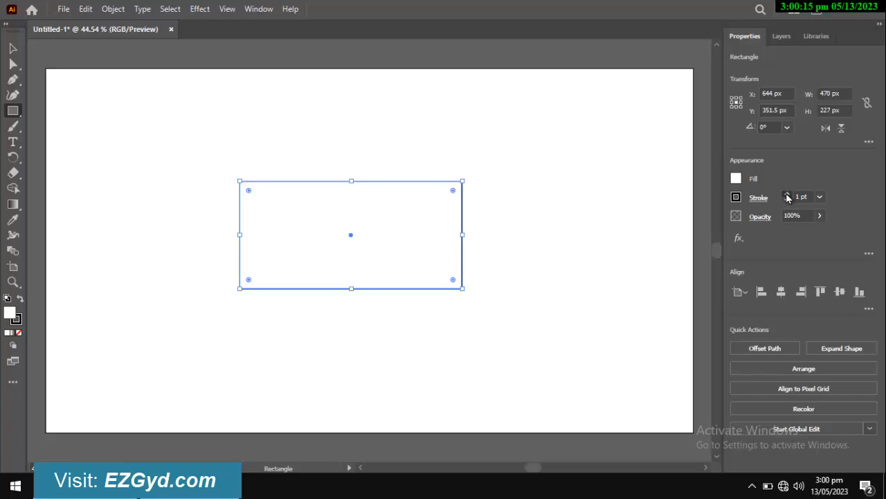
click(787, 195)
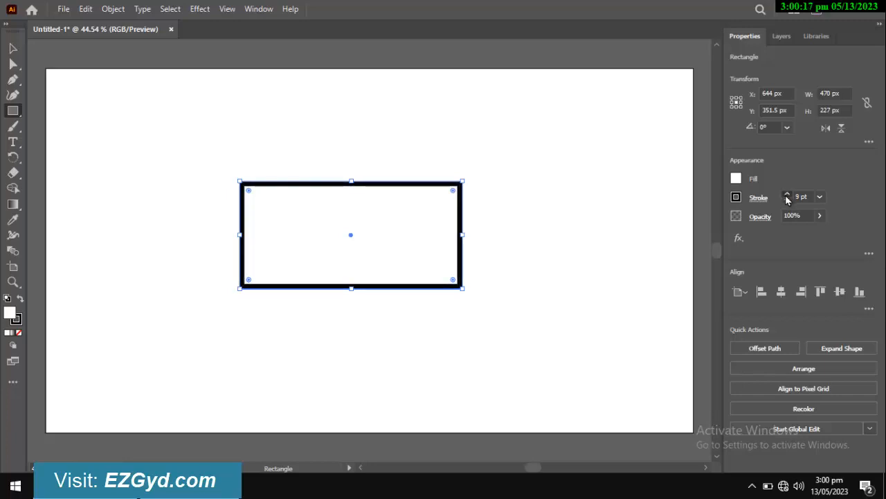
click(787, 194)
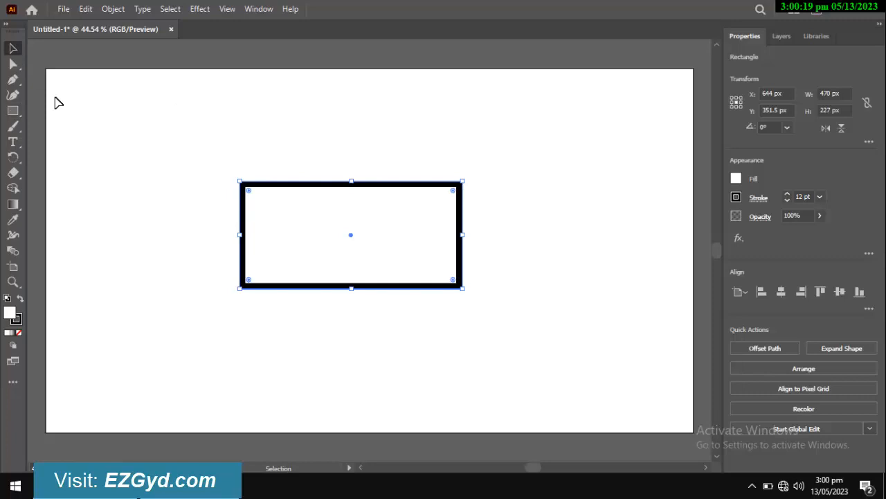
click(320, 330)
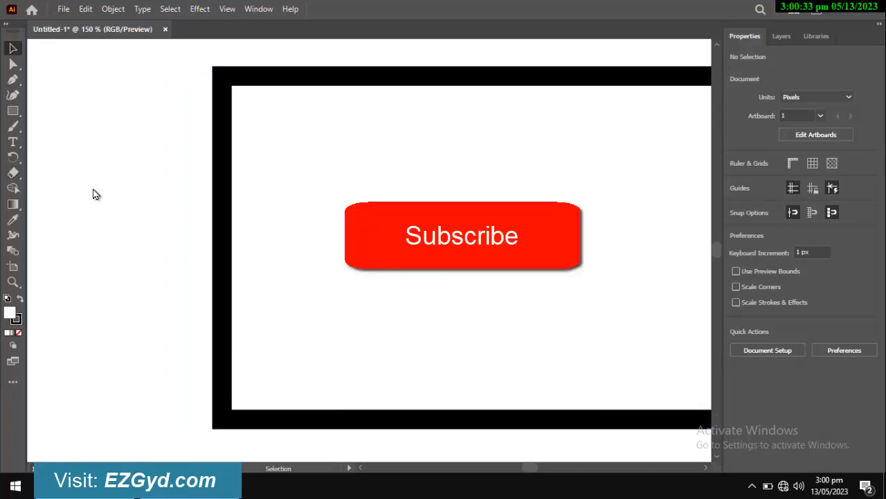
- Take the Scissors tool and dismiss the warning from a cut made off the path
click(13, 172)
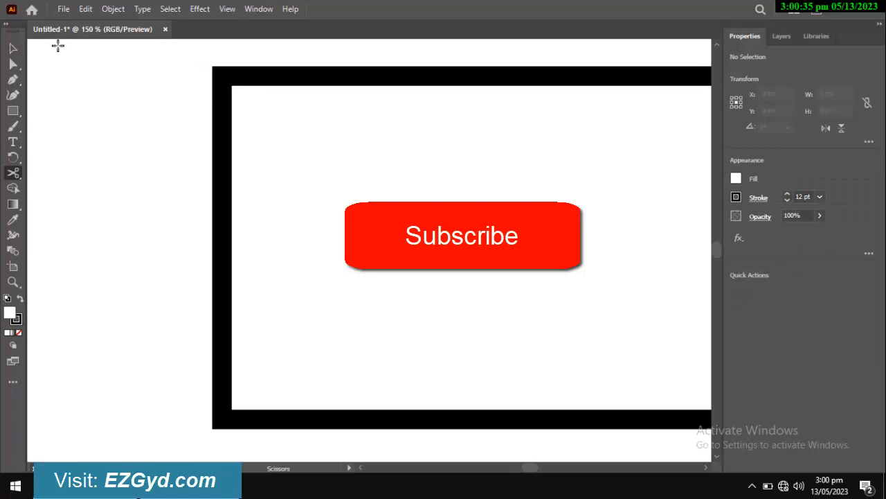
click(461, 235)
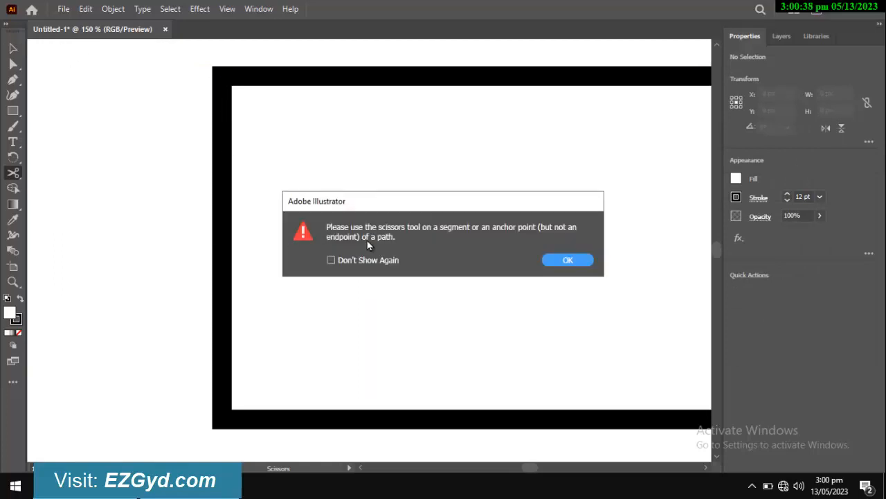
click(567, 259)
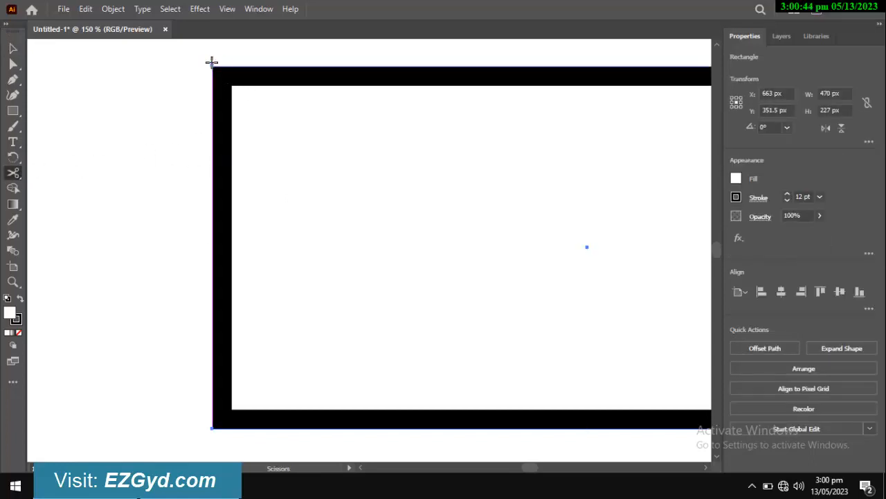
- Cut the rectangle at its top-left corner with the Scissors tool
click(841, 348)
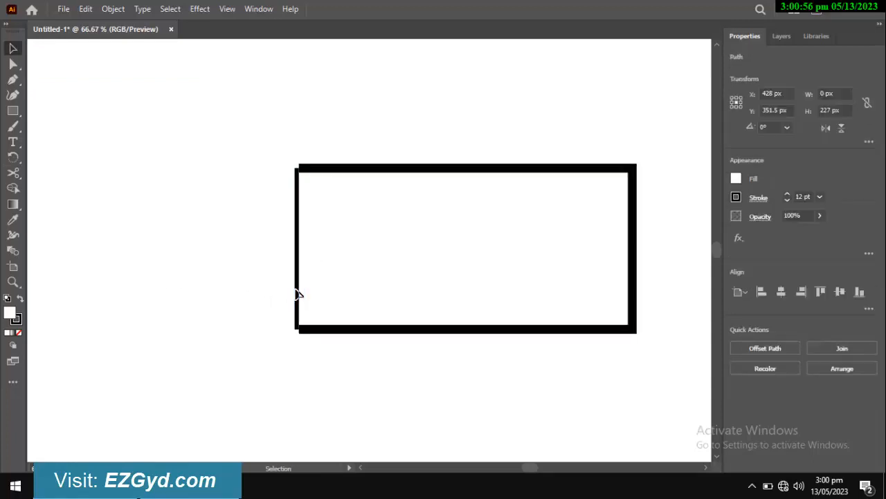
- Select the detached left side line and drag it farther left
click(282, 296)
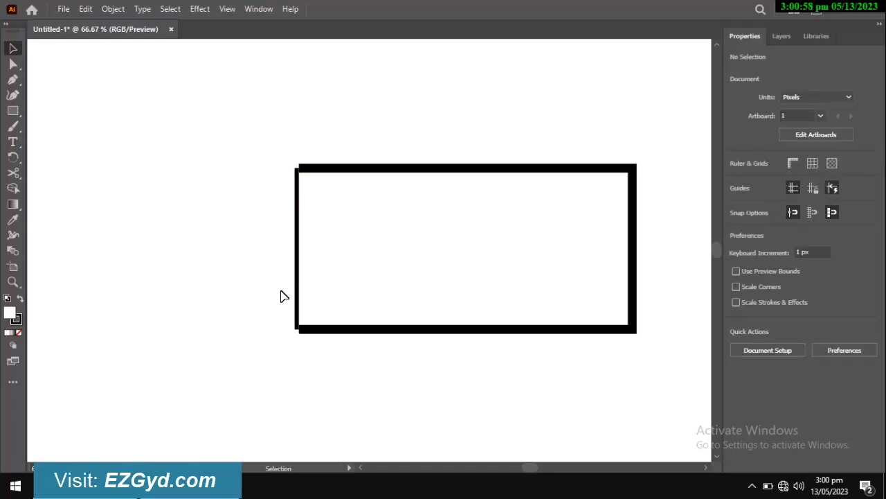
click(298, 248)
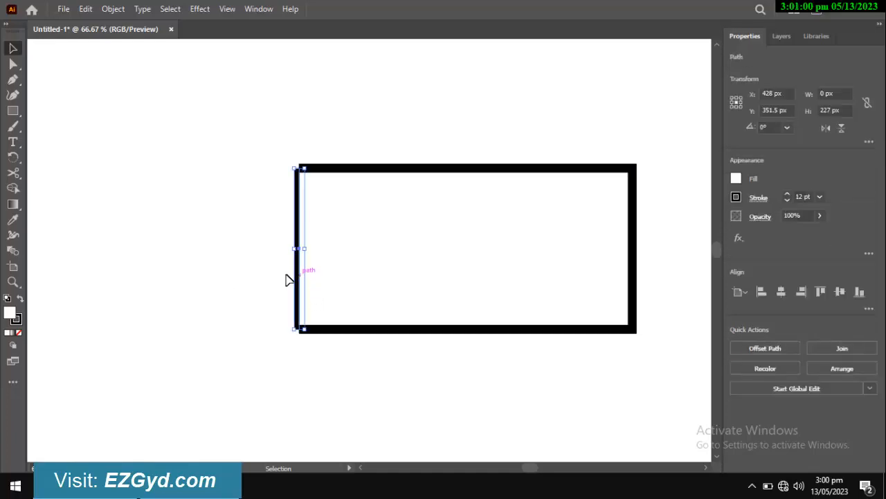
click(287, 413)
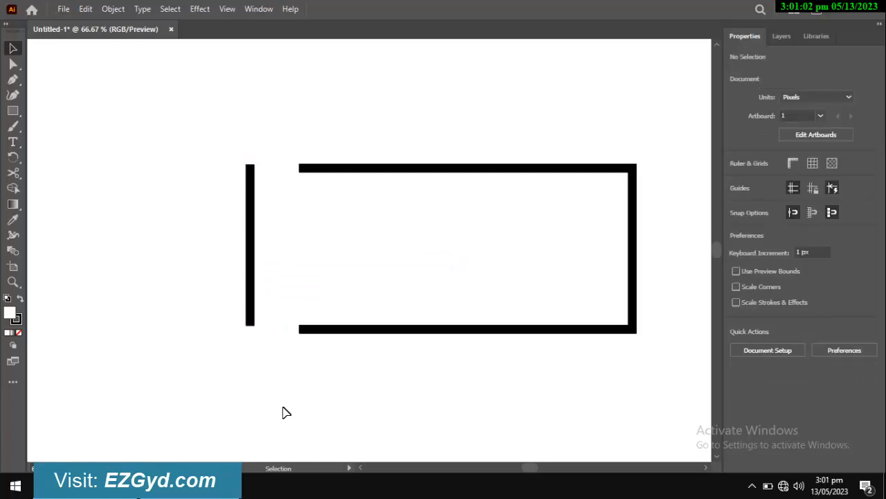
drag(249, 247, 218, 251)
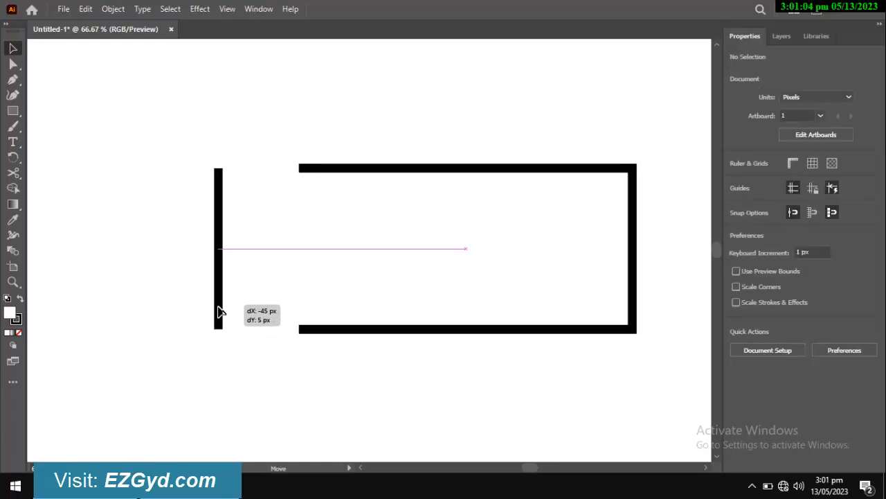